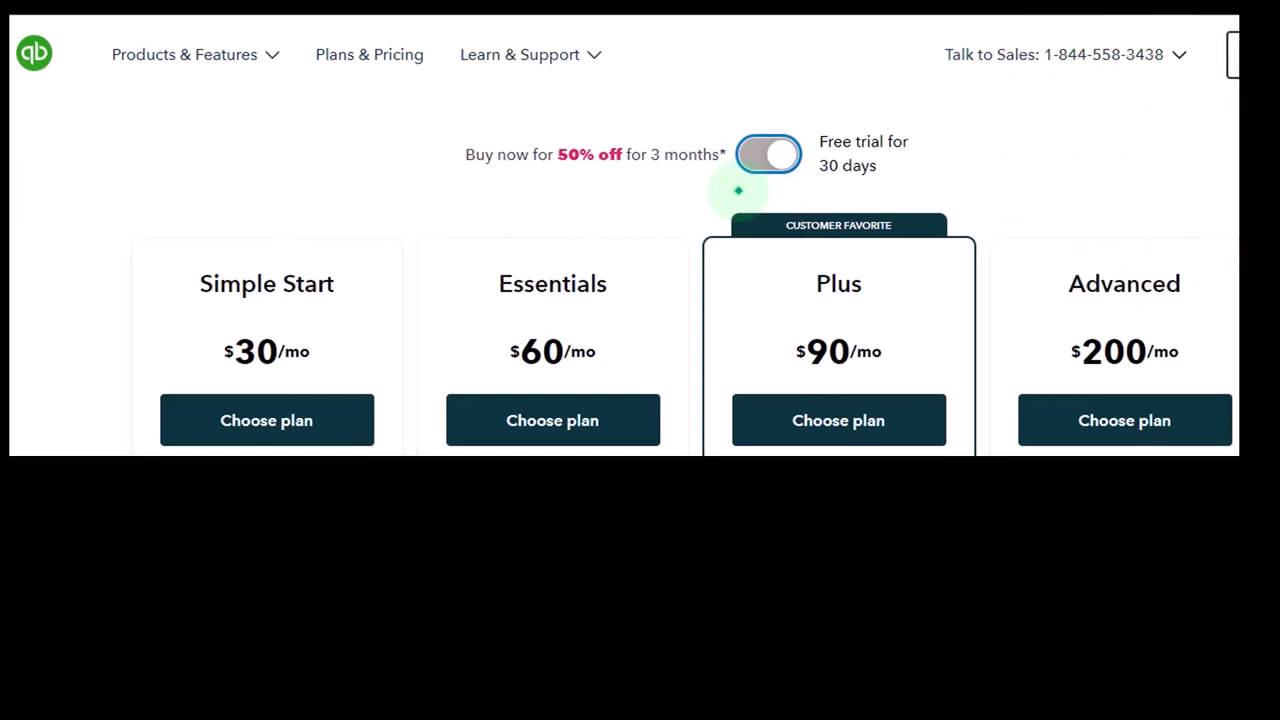
{"action": "left_click", "coordinate": [768, 154]}
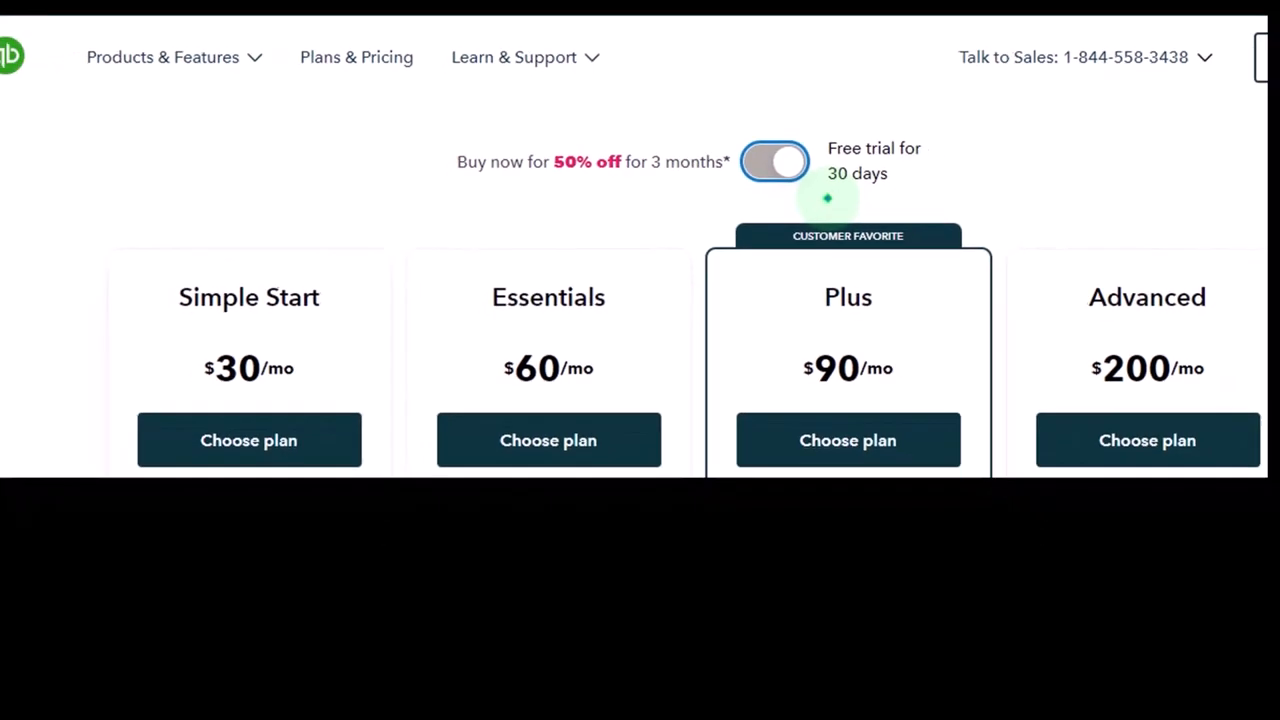
{"action": "scroll", "scroll_direction": "down", "scroll_amount": 3}
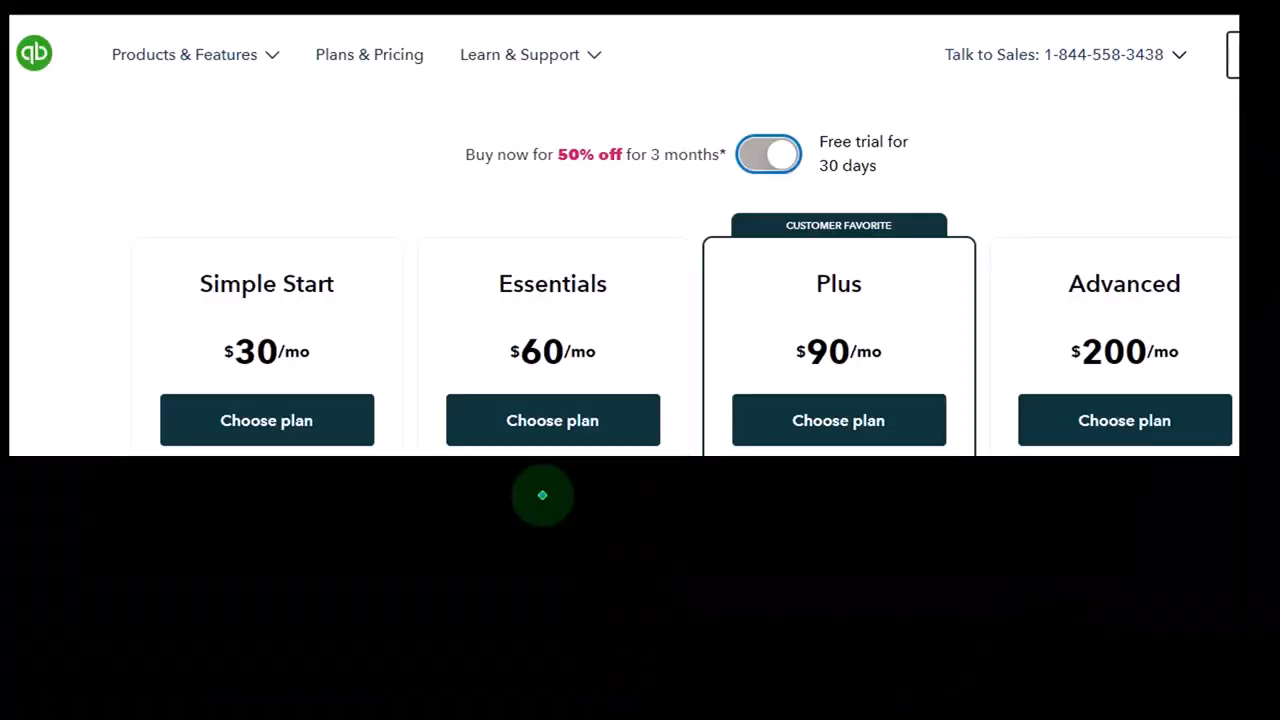
{"action": "mouse_move", "coordinate": [680, 310]}
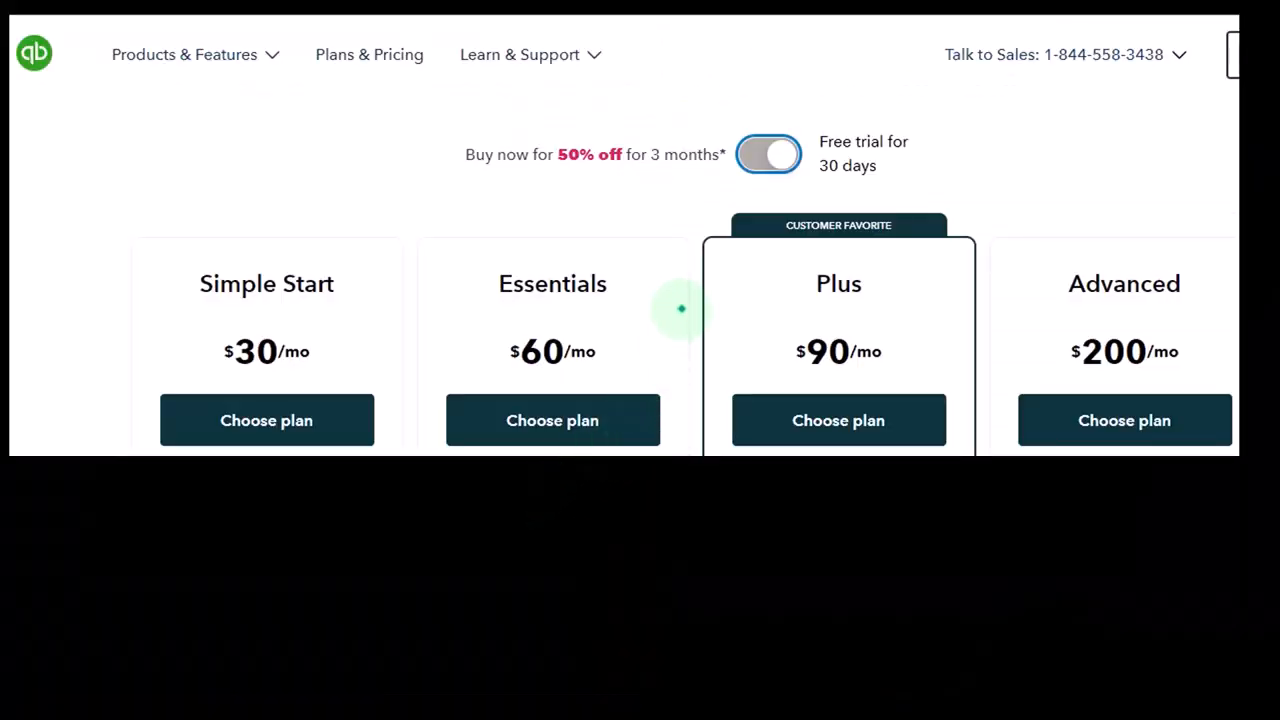